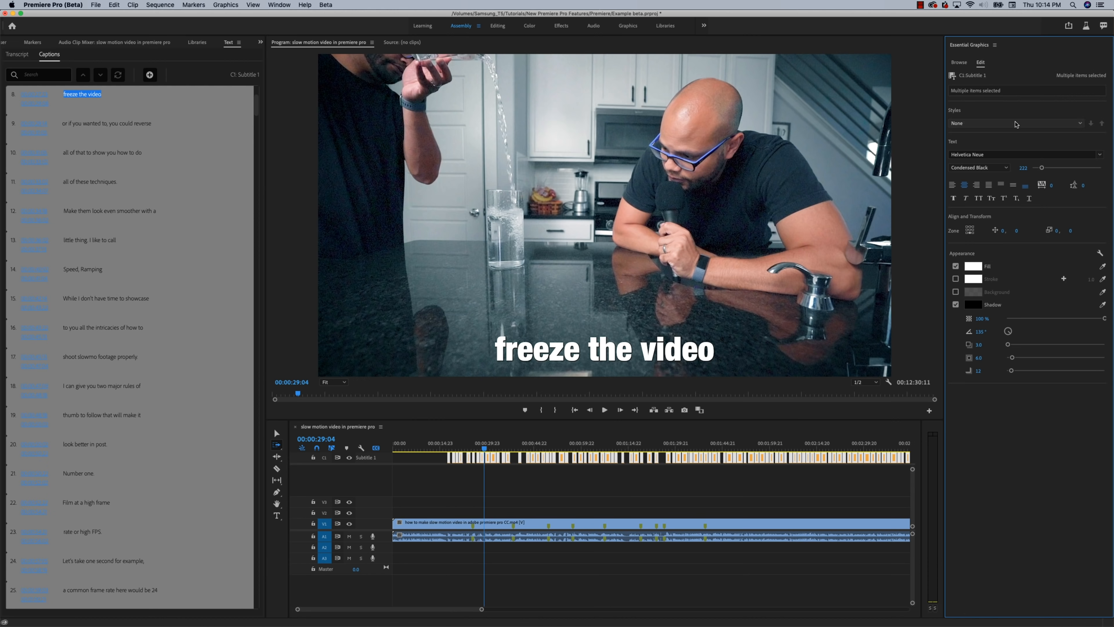
Switch to the Transcript view and follow the Speech to Text early access signup link.
left_click(1069, 26)
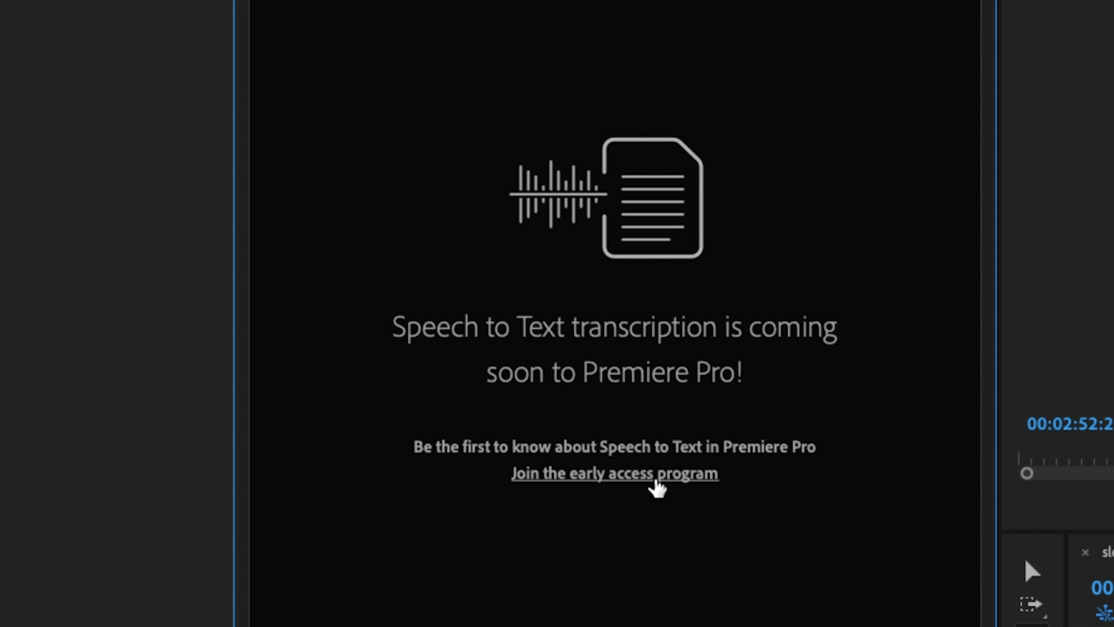
left_click(614, 472)
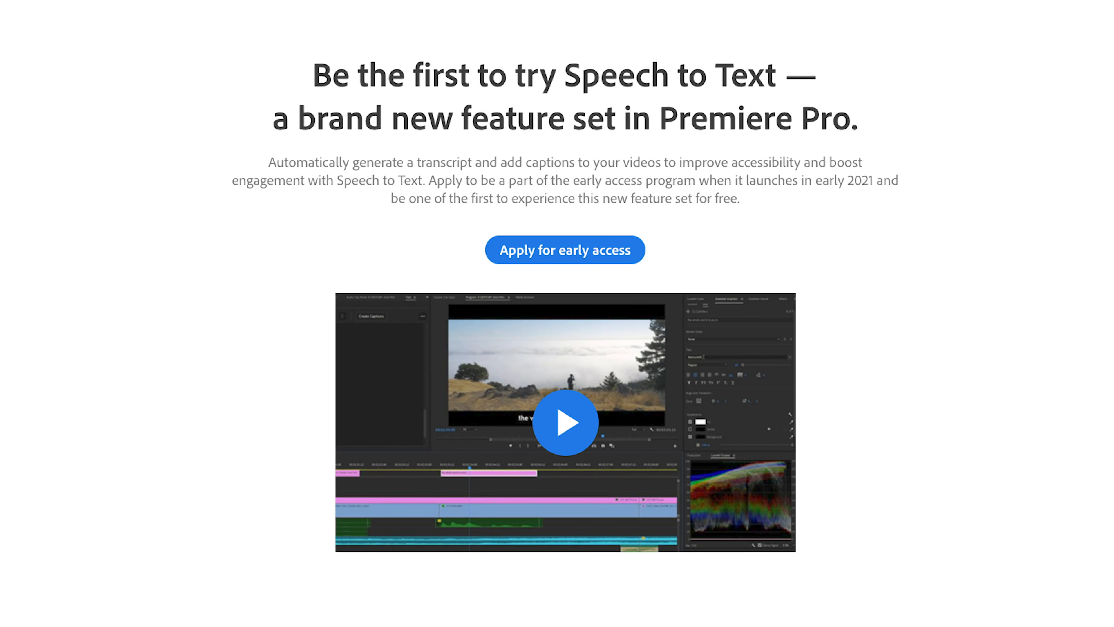
scroll("down", 3)
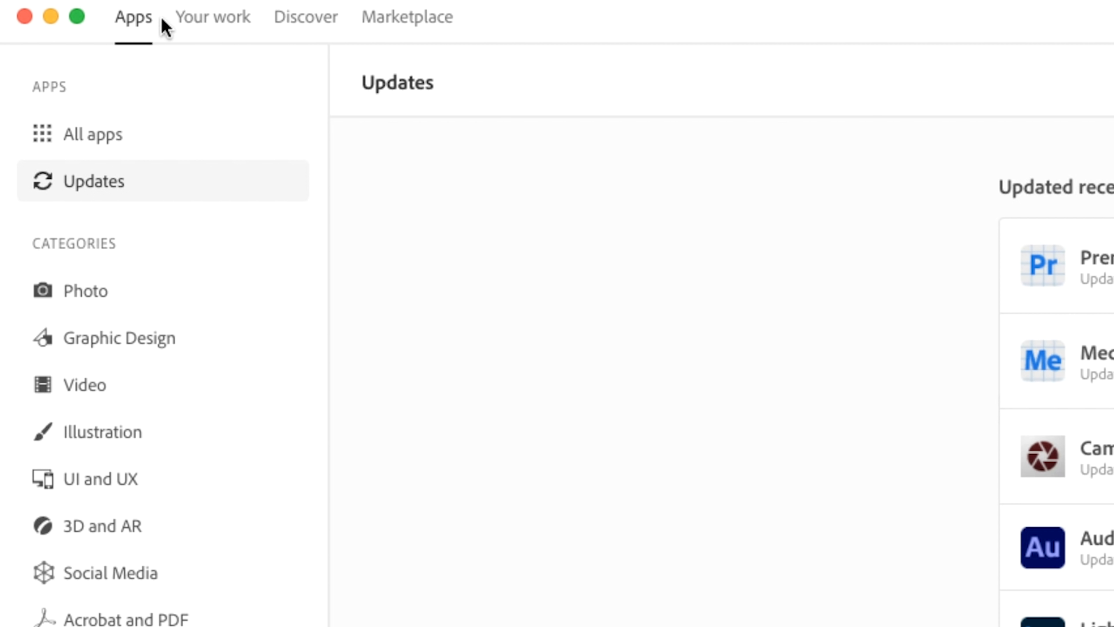
Launch the installed Premiere Pro (Beta) from Creative Cloud's Beta apps list.
scroll("down", 3)
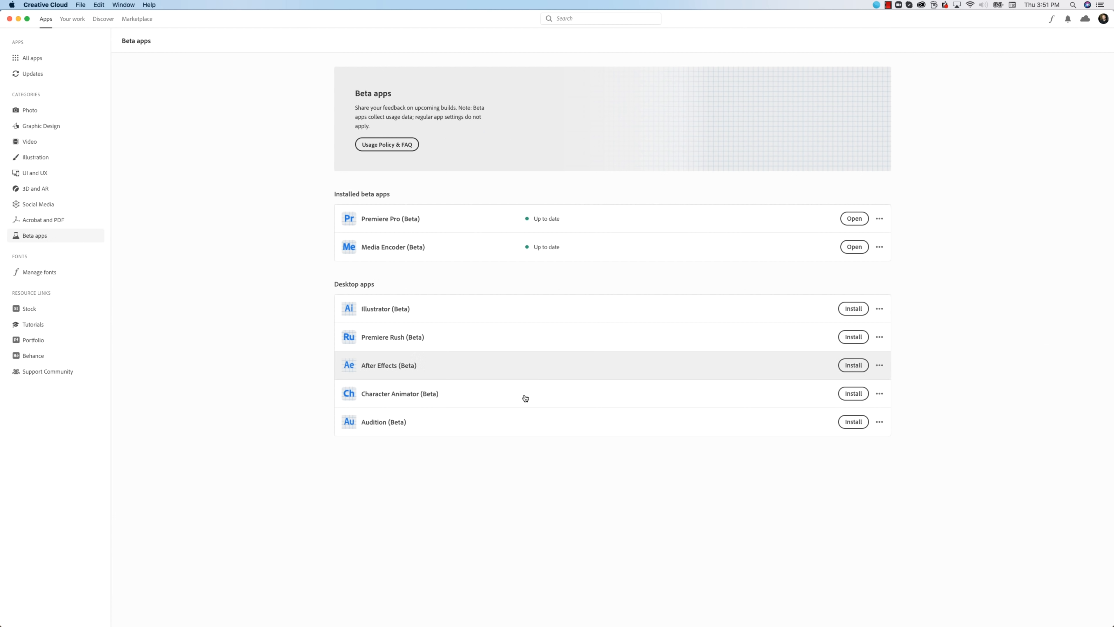
mouse_move(493, 228)
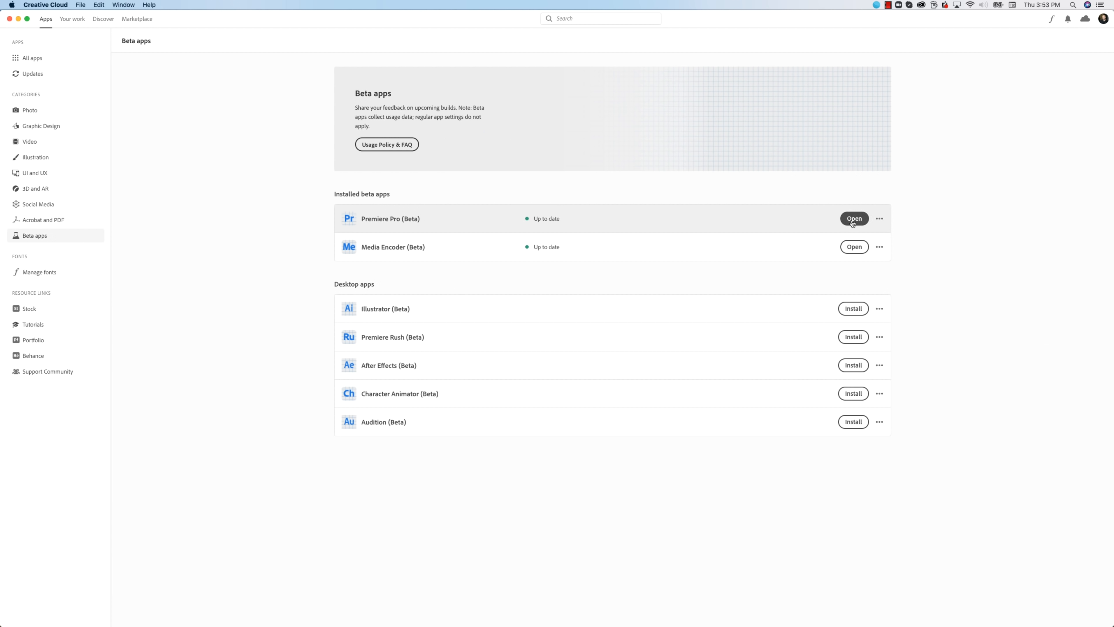
left_click(853, 218)
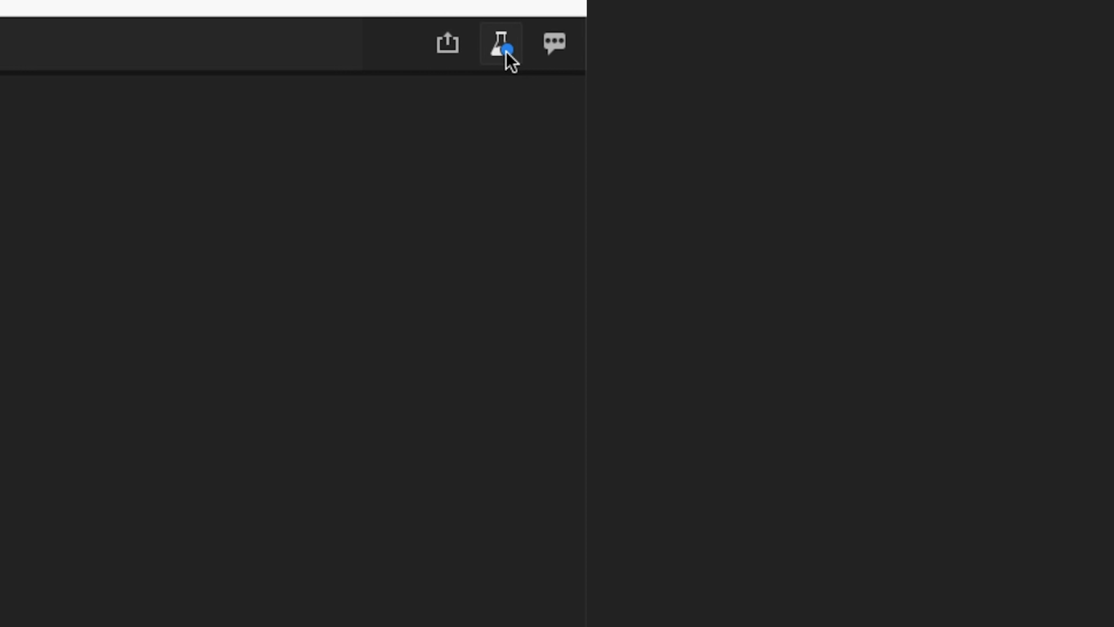
Bring up What's New in Beta from the flask icon and read down to Quick Export.
left_click(501, 43)
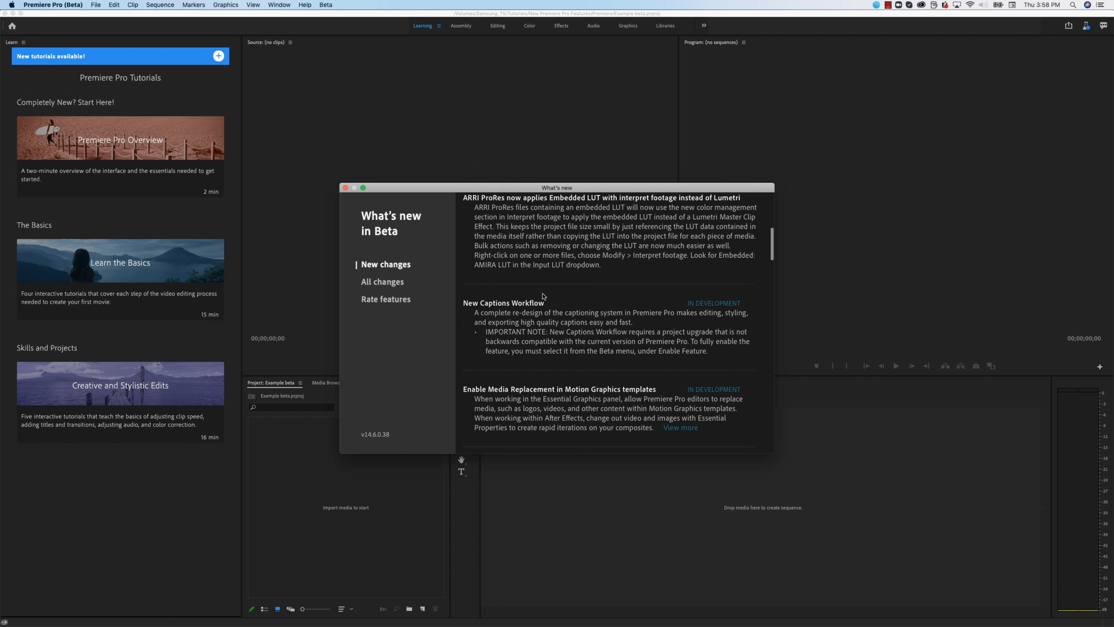
scroll("down", 3)
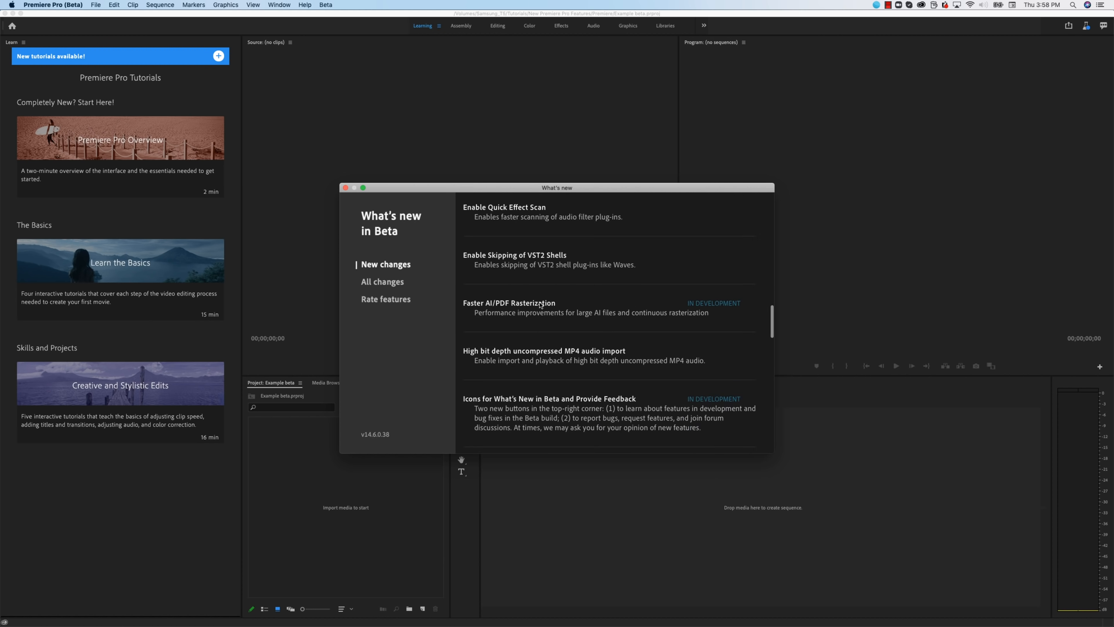
scroll("down", 3)
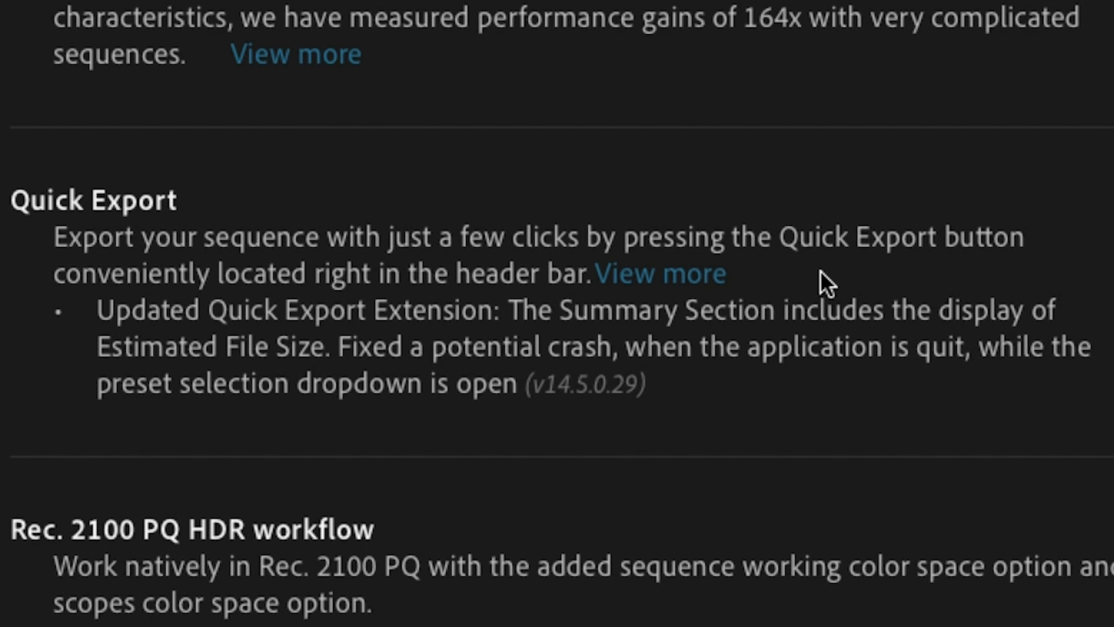
mouse_move(462, 291)
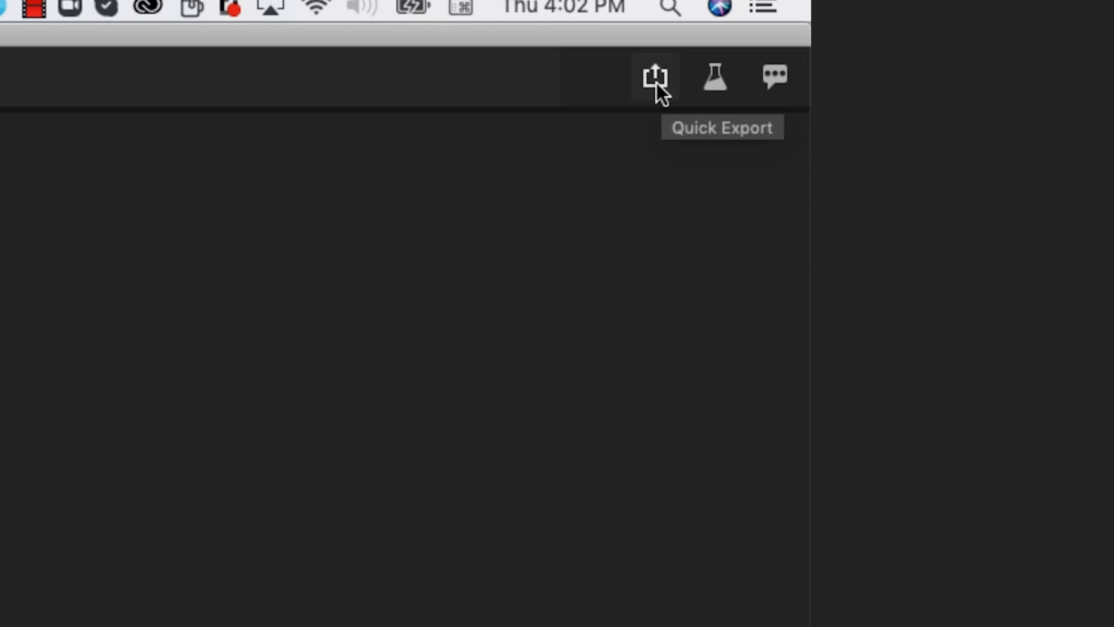
Review Quick Export's file location, preset and summary for the coffee montage sequence.
left_click(653, 77)
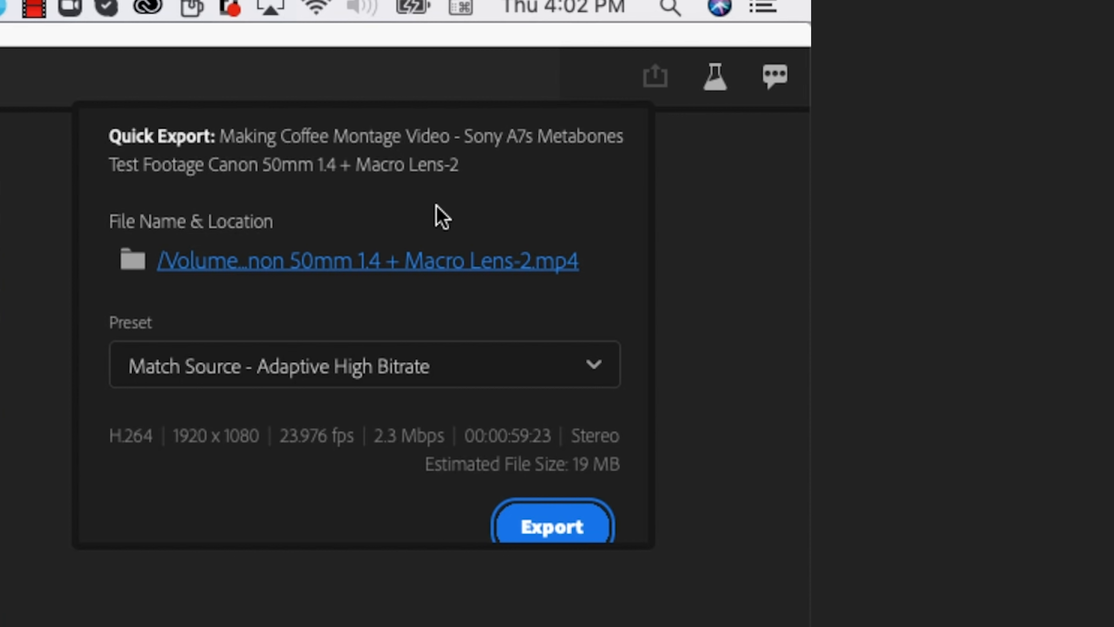
mouse_move(355, 437)
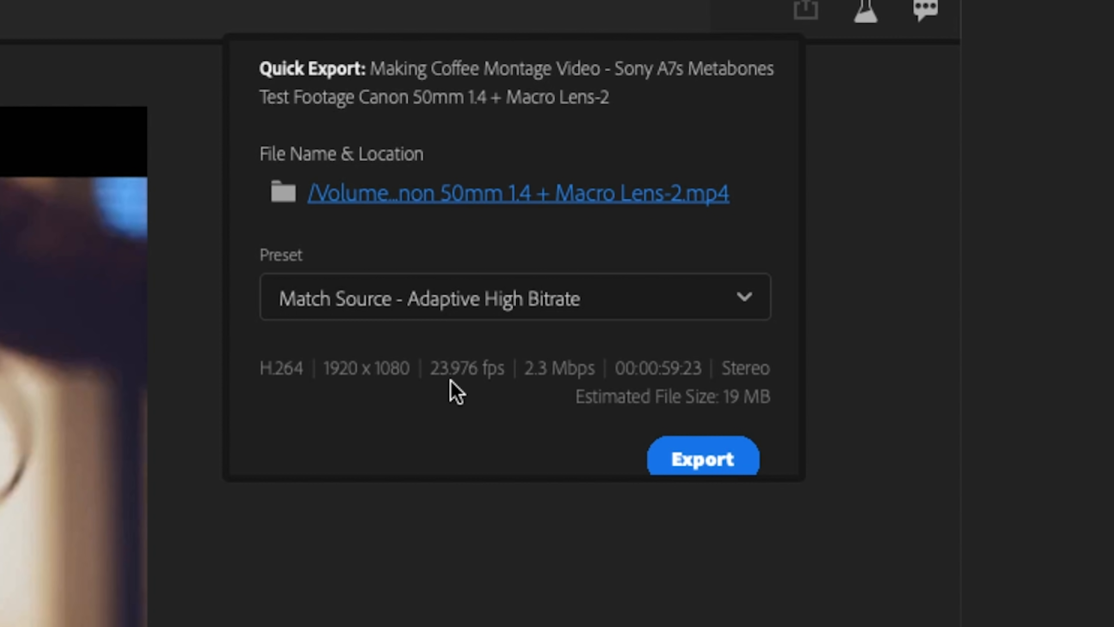
mouse_move(560, 376)
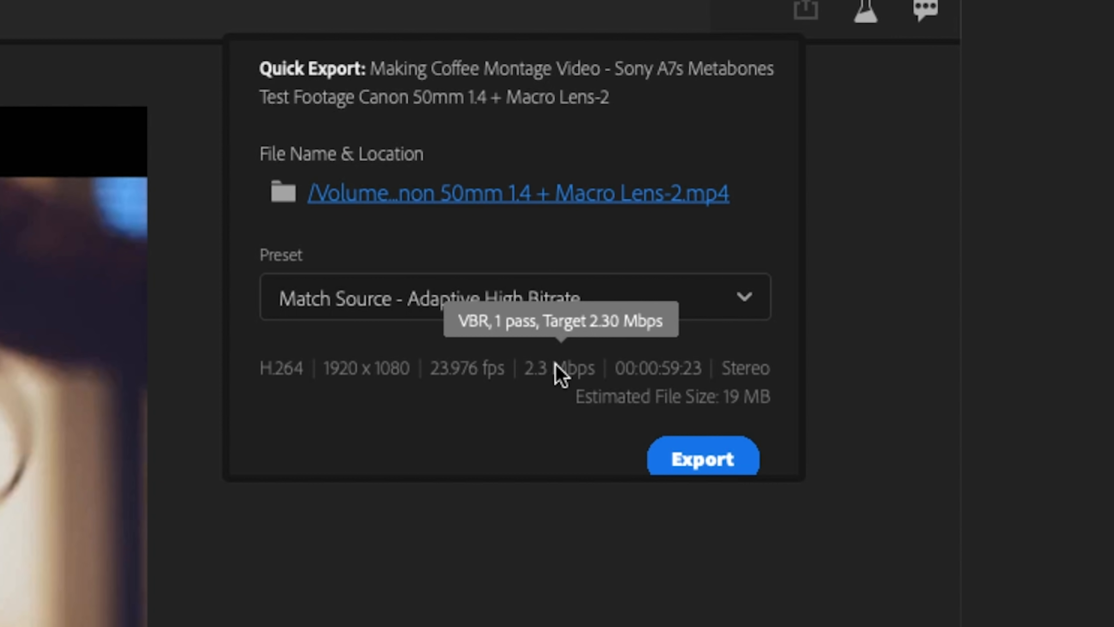
mouse_move(637, 386)
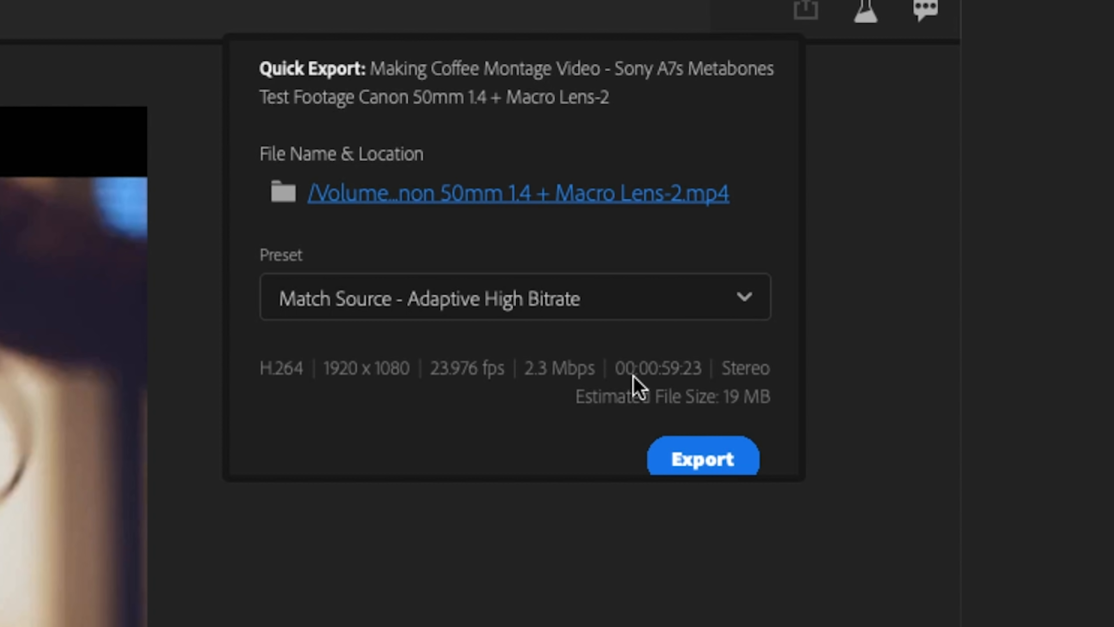
mouse_move(760, 412)
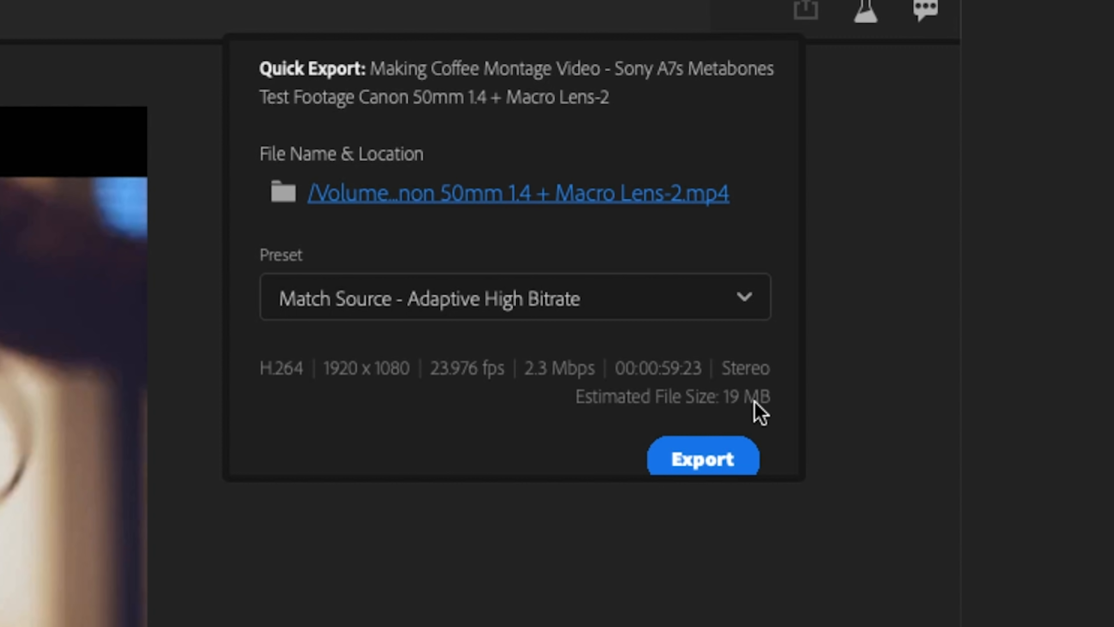
mouse_move(739, 417)
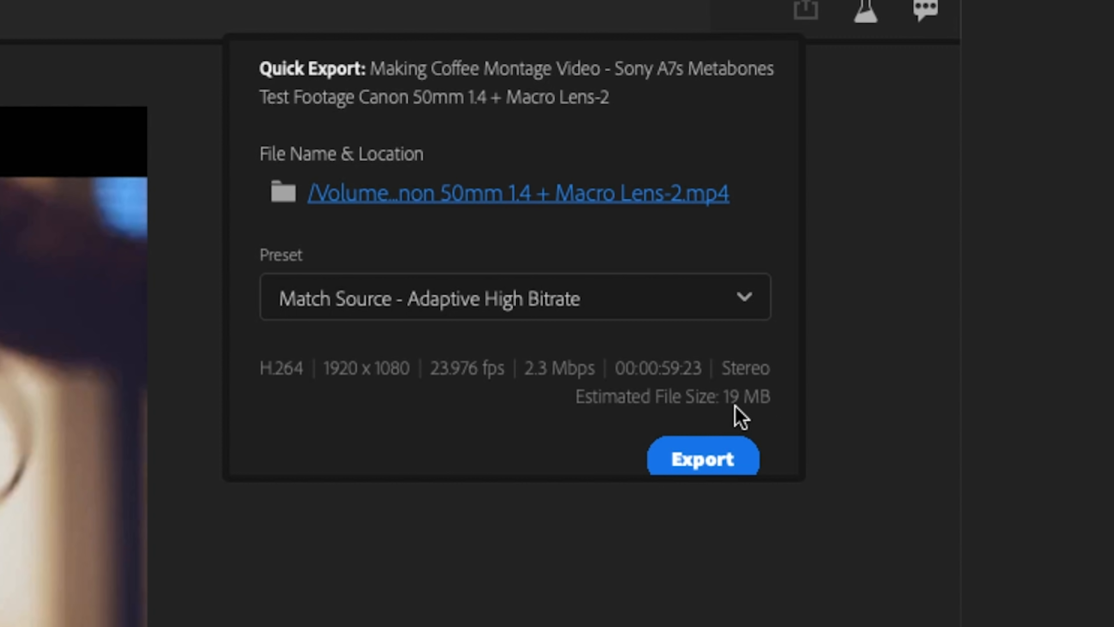
left_click(702, 457)
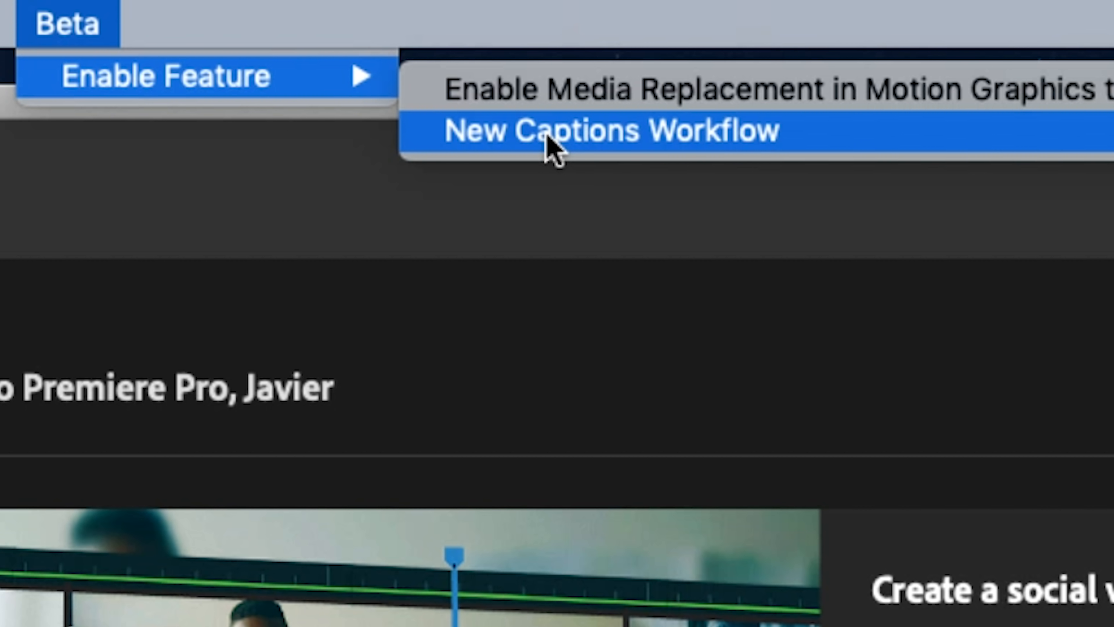
Enable New Captions Workflow under Beta > Enable Feature, raising the project version warning.
left_click(610, 131)
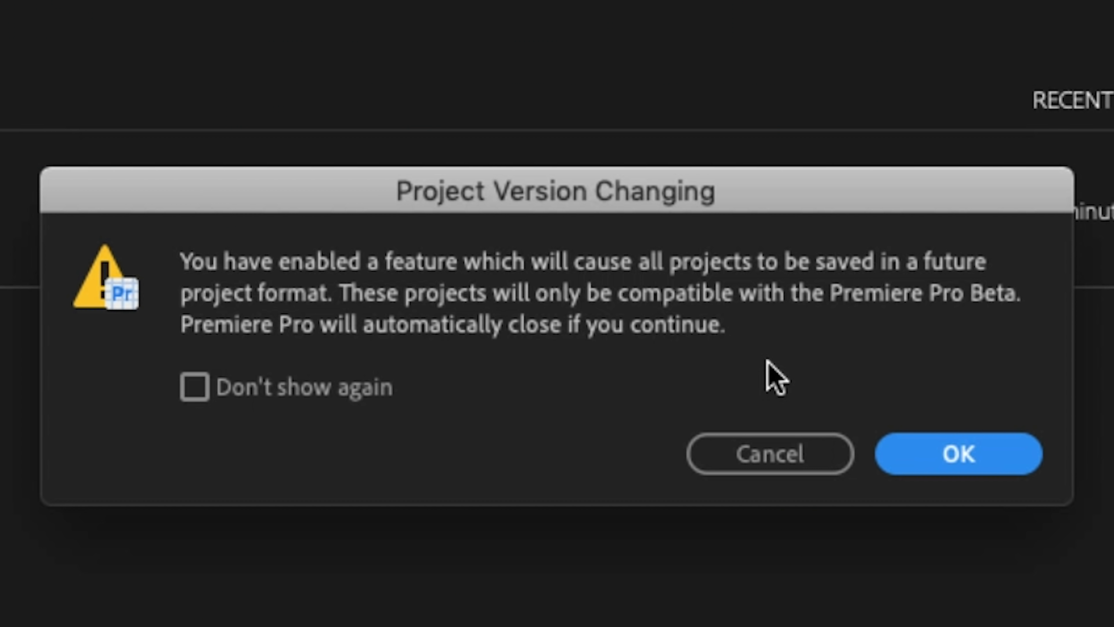
mouse_move(857, 370)
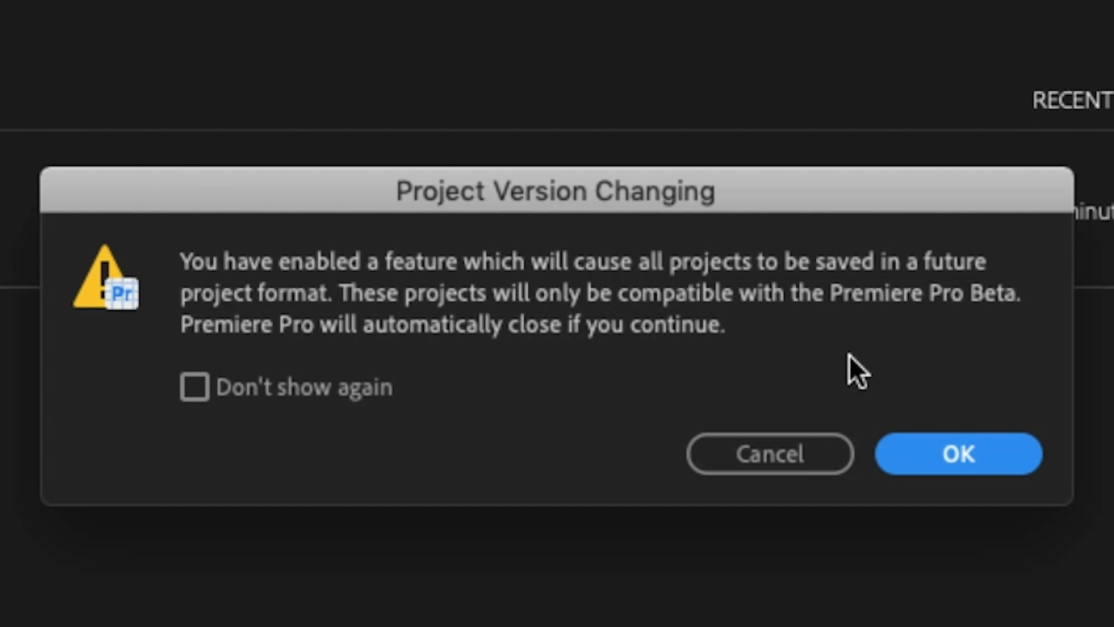
mouse_move(857, 358)
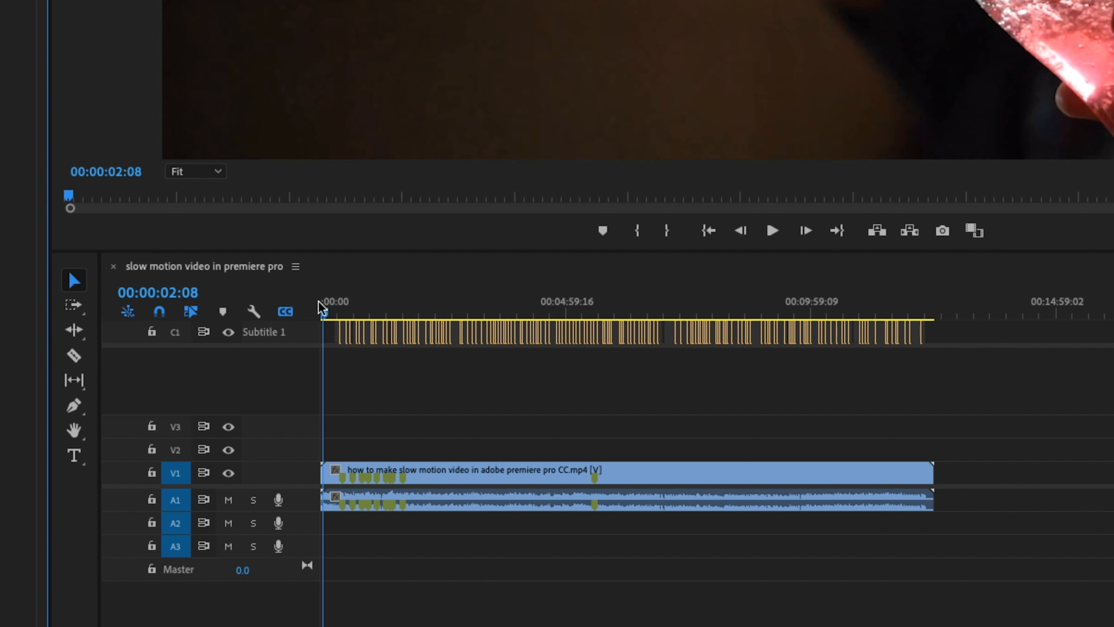
mouse_move(285, 312)
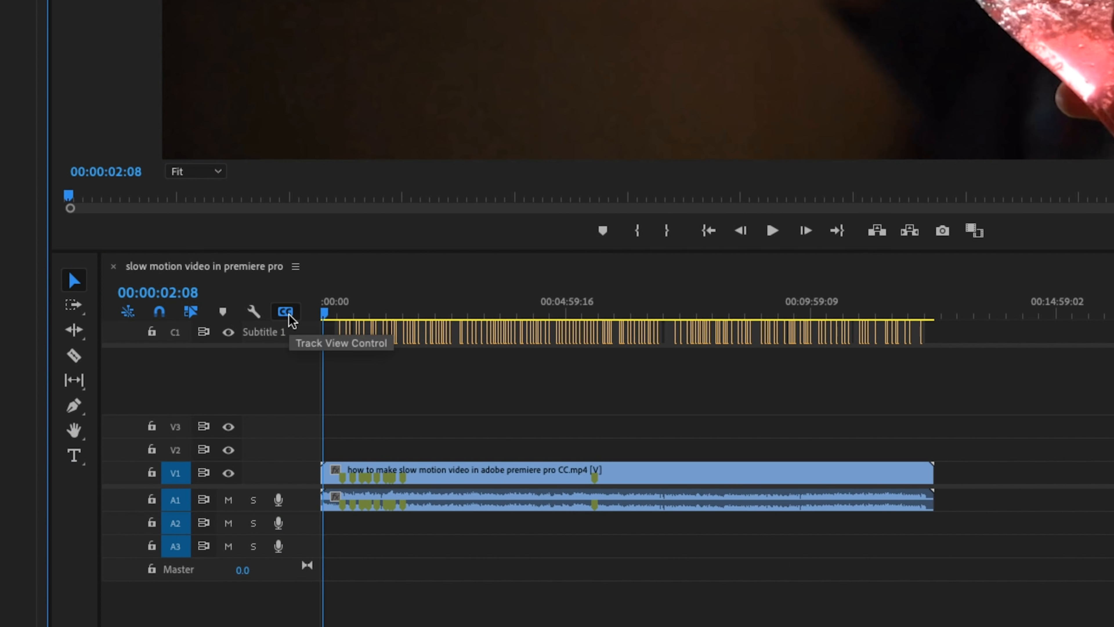
Expand the subtitle track via the CC track view control so caption text shows.
left_click(284, 313)
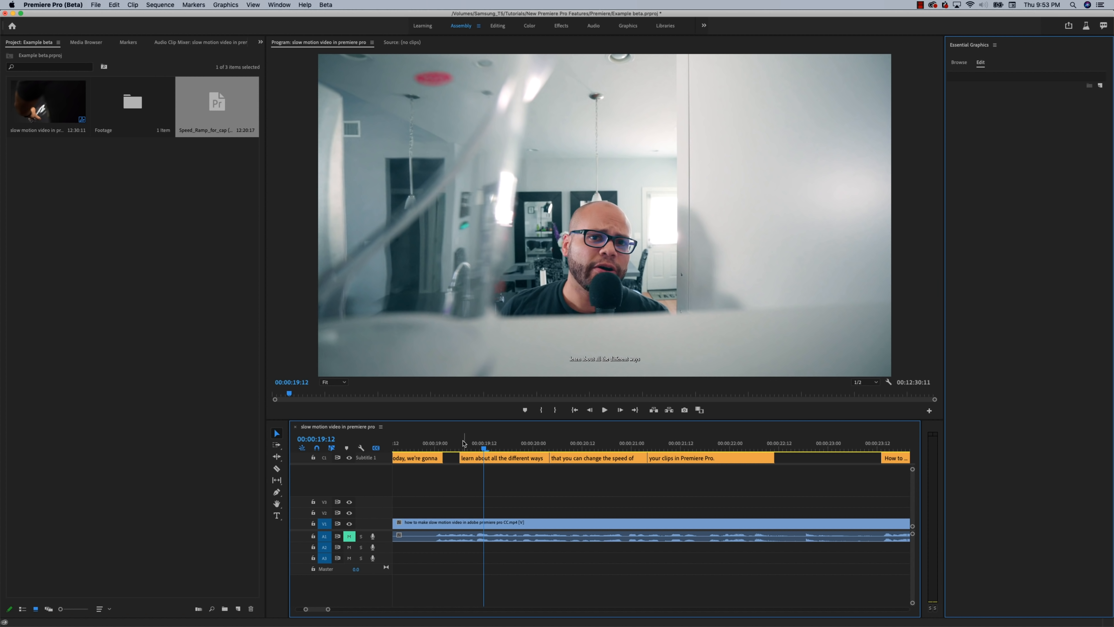
Bring up the Text panel's Captions list via Window > Text and start editing the first caption.
left_click(279, 6)
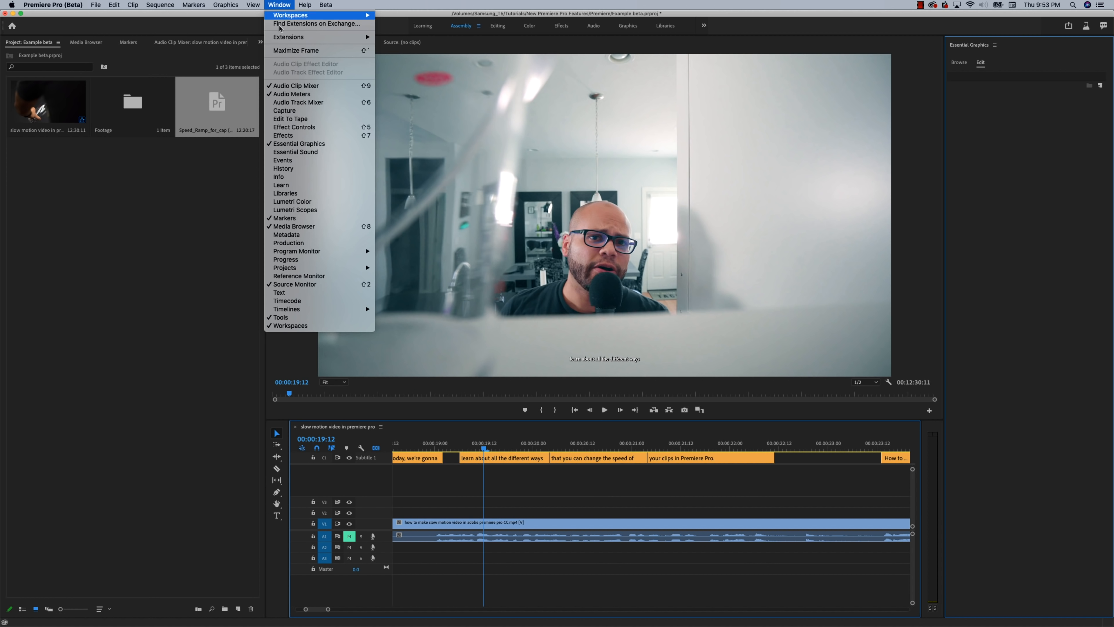
left_click(280, 293)
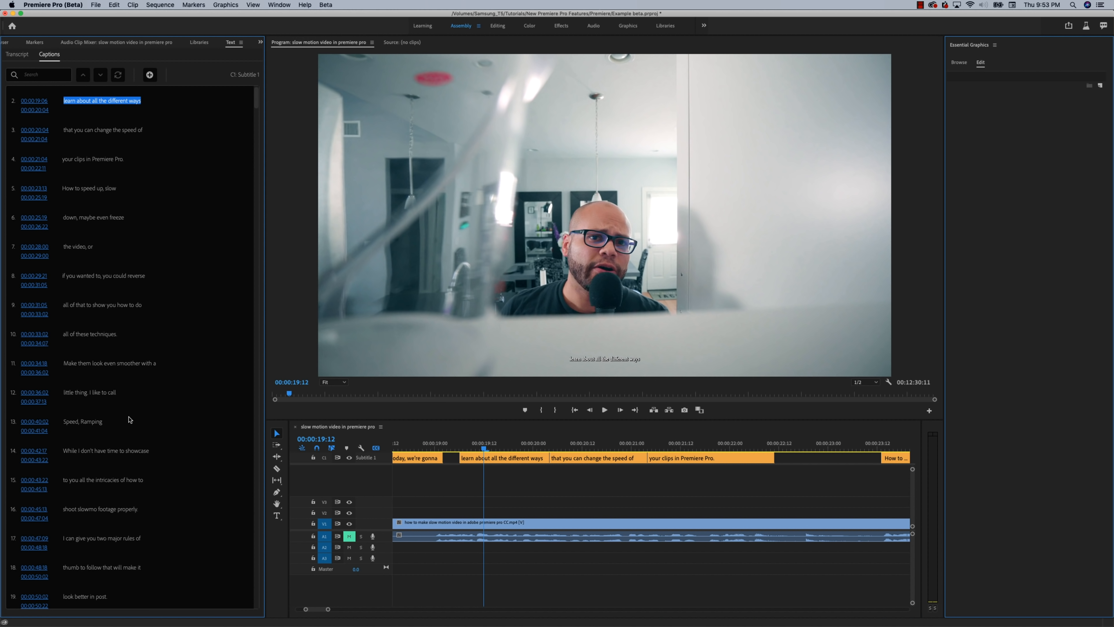
mouse_move(342, 360)
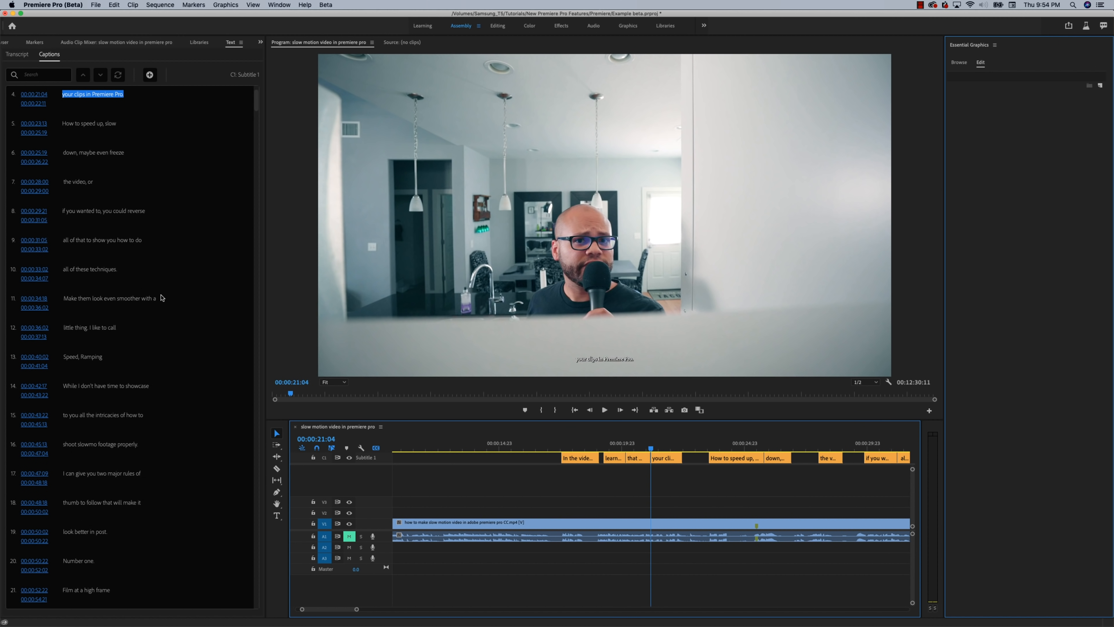
mouse_move(111, 252)
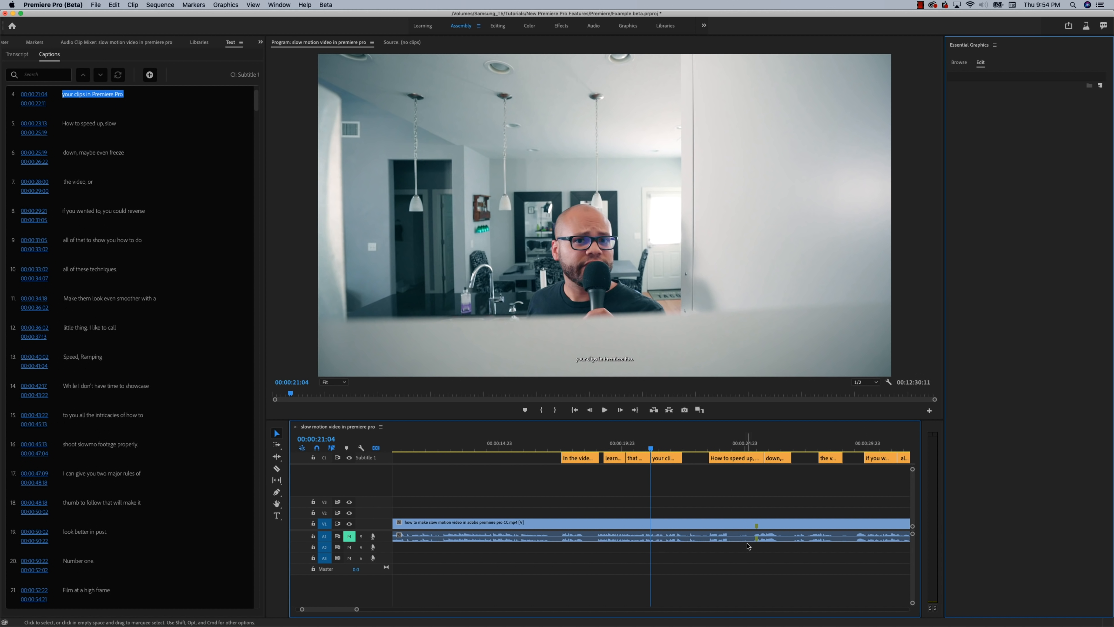
left_click(756, 442)
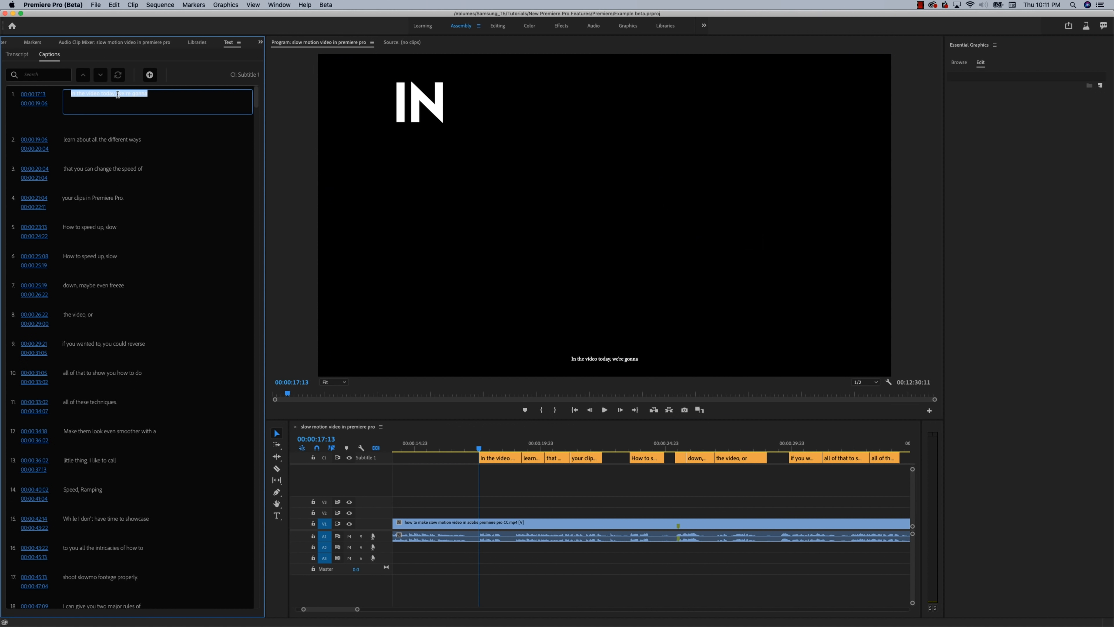
Retype the first caption as 'In the video today', moving the trailing words to the second caption.
type("In the video today")
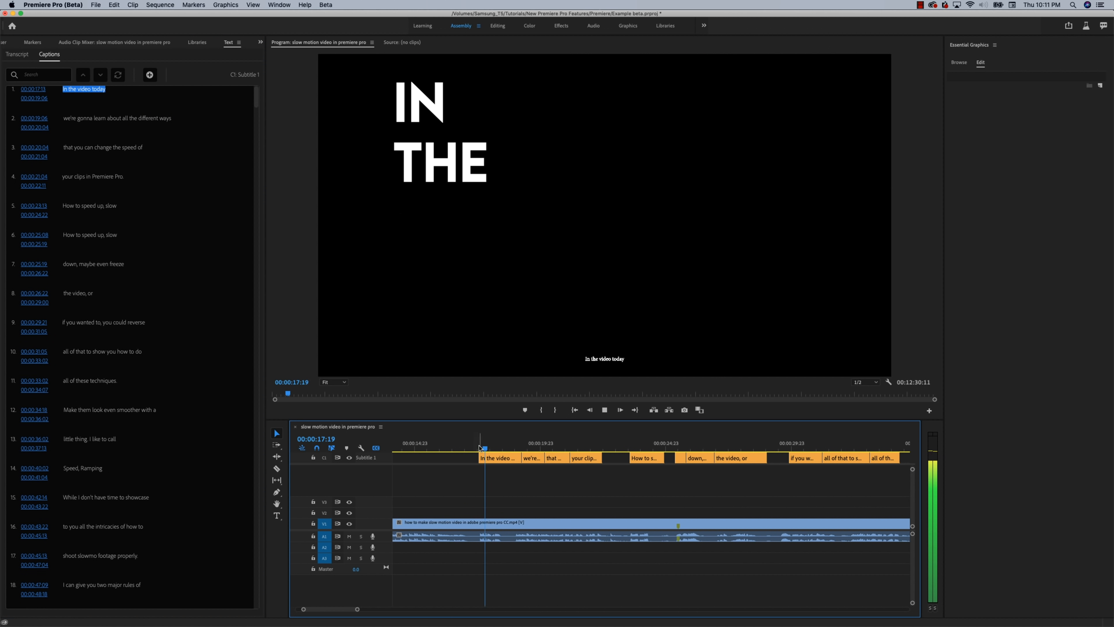
left_click(532, 443)
type("hel")
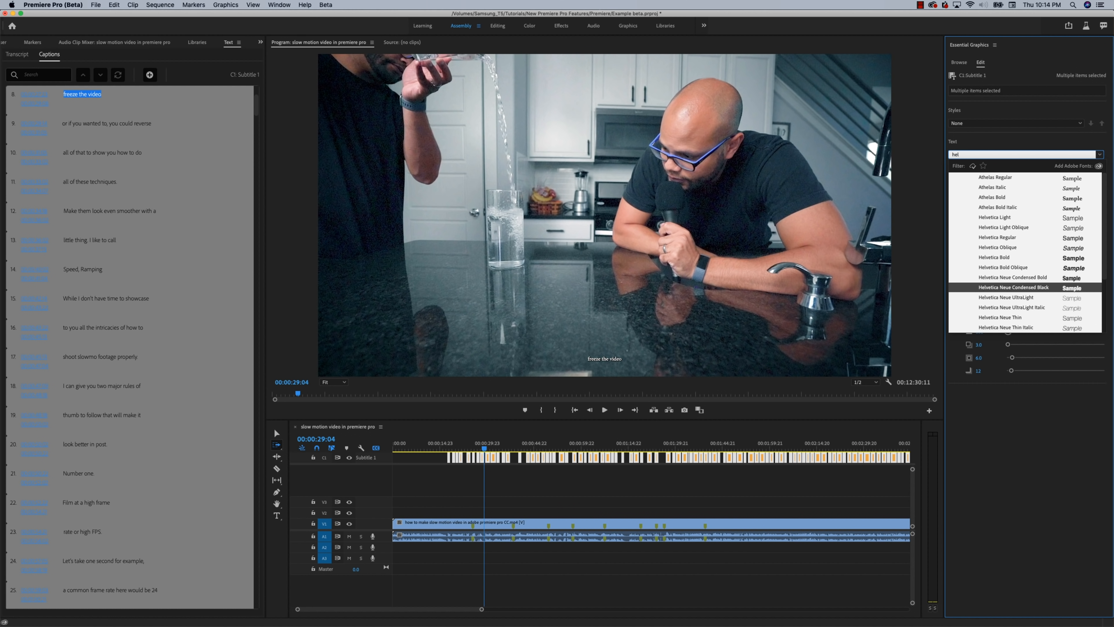
Apply Helvetica Neue Condensed Black at a larger size to all selected captions.
left_click(1012, 287)
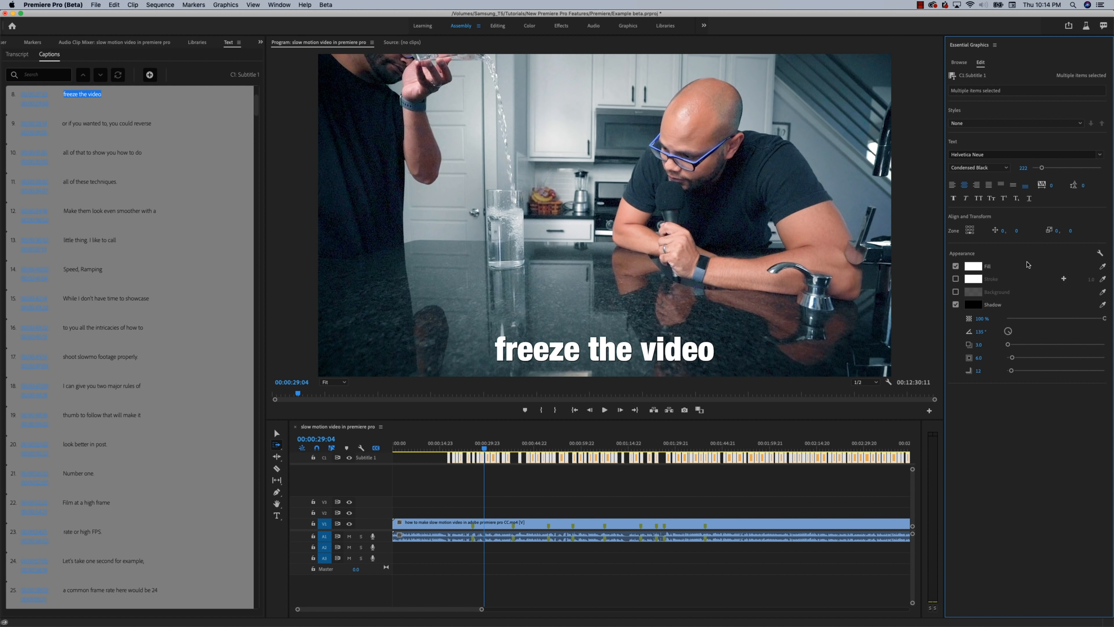
mouse_move(513, 470)
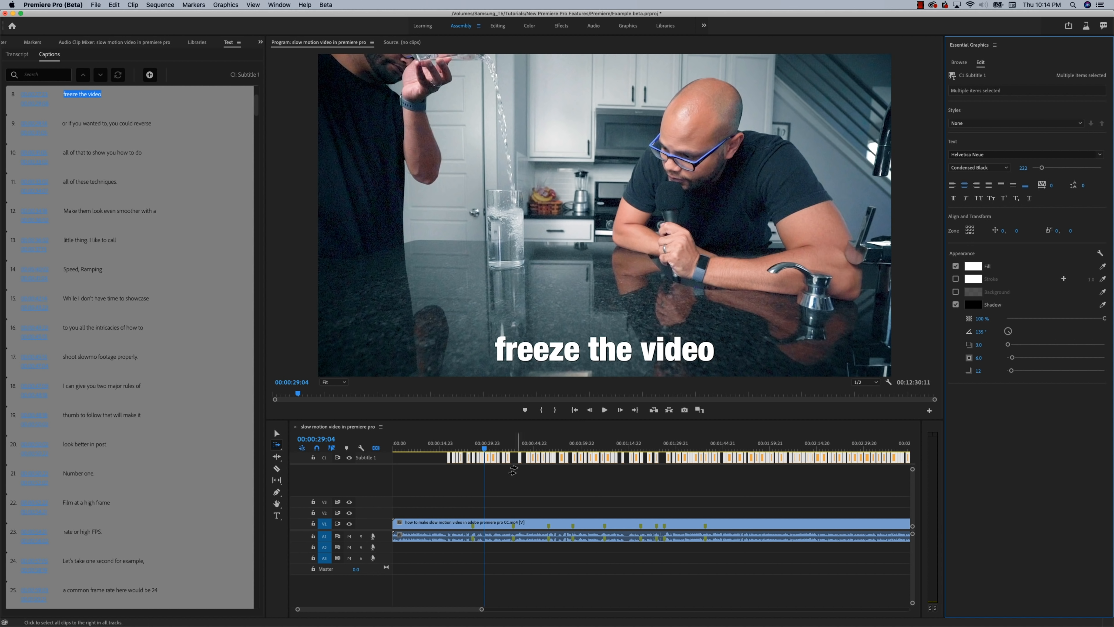
left_click(149, 75)
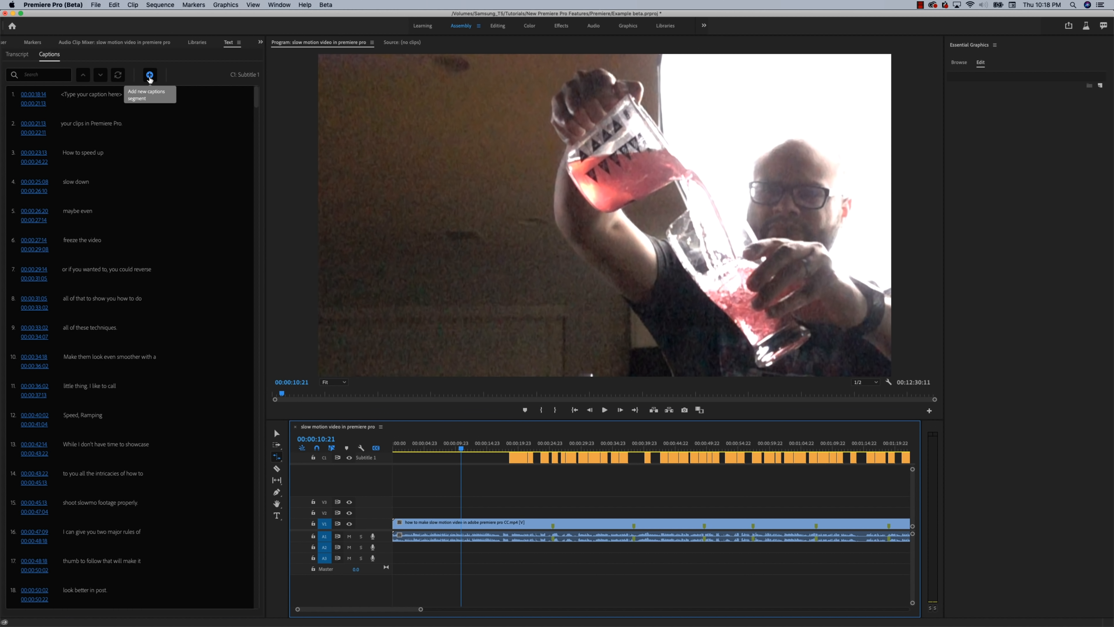
Add a new blank caption segment with the Captions tab's + button.
left_click(149, 75)
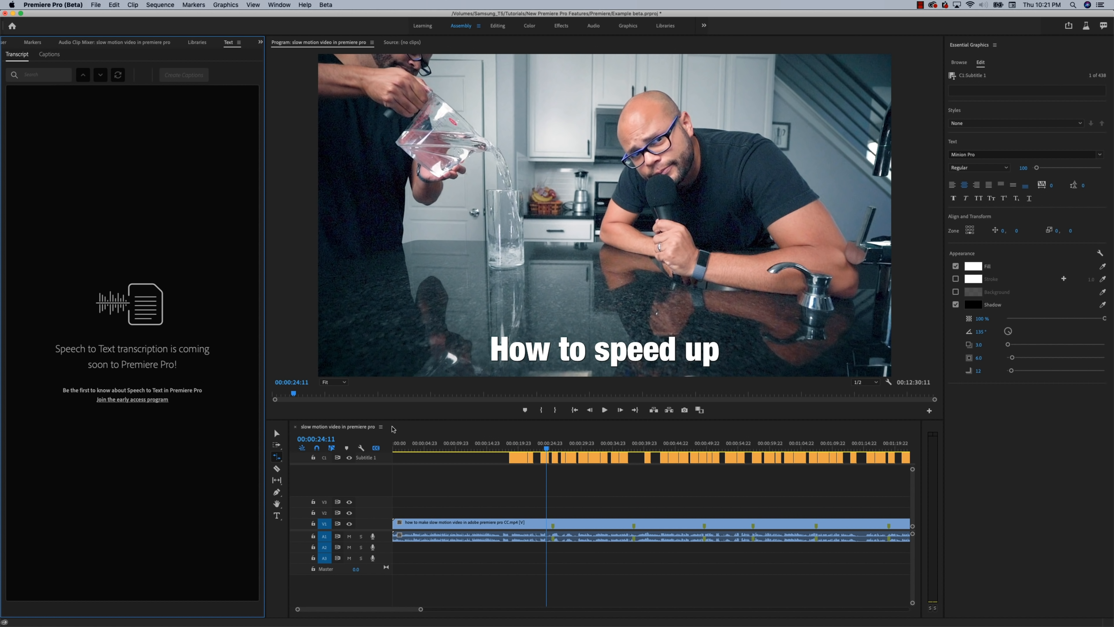
Search the caption list for "slow" to locate the caption about slowing a clip.
left_click(48, 54)
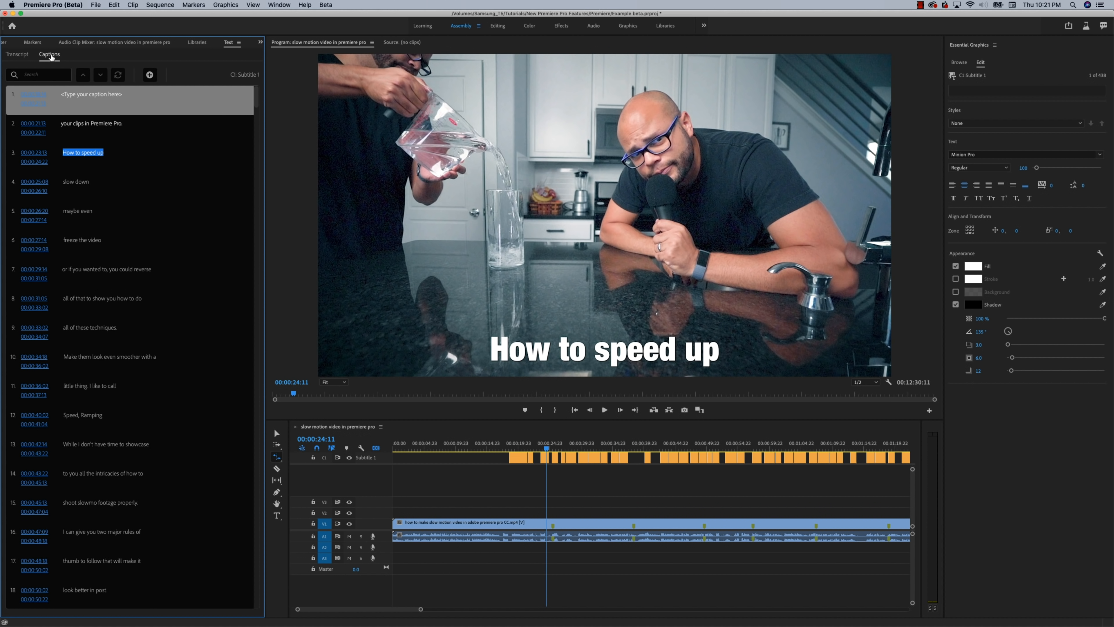
left_click(38, 75)
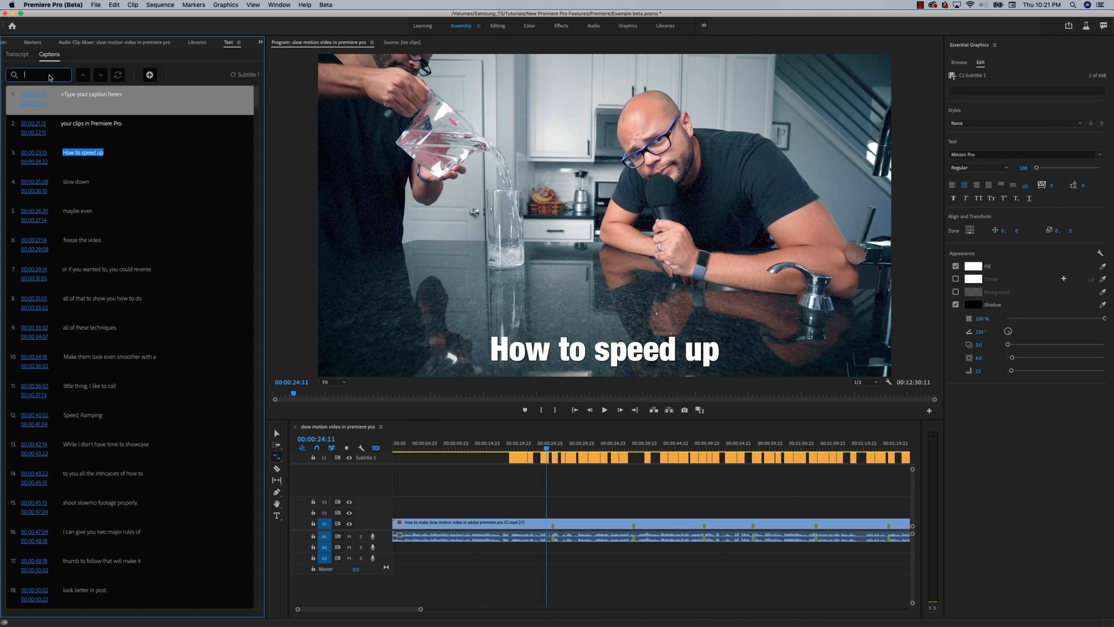
type("slow")
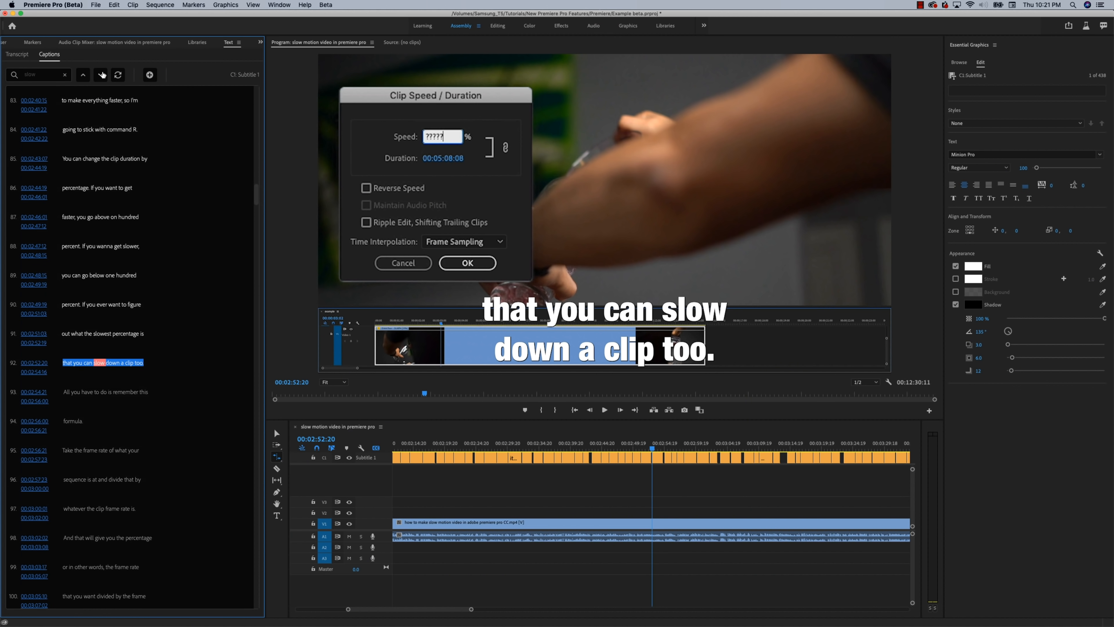
Switch to the Transcript view showing the Speech to Text coming-soon notice.
scroll("down", 3)
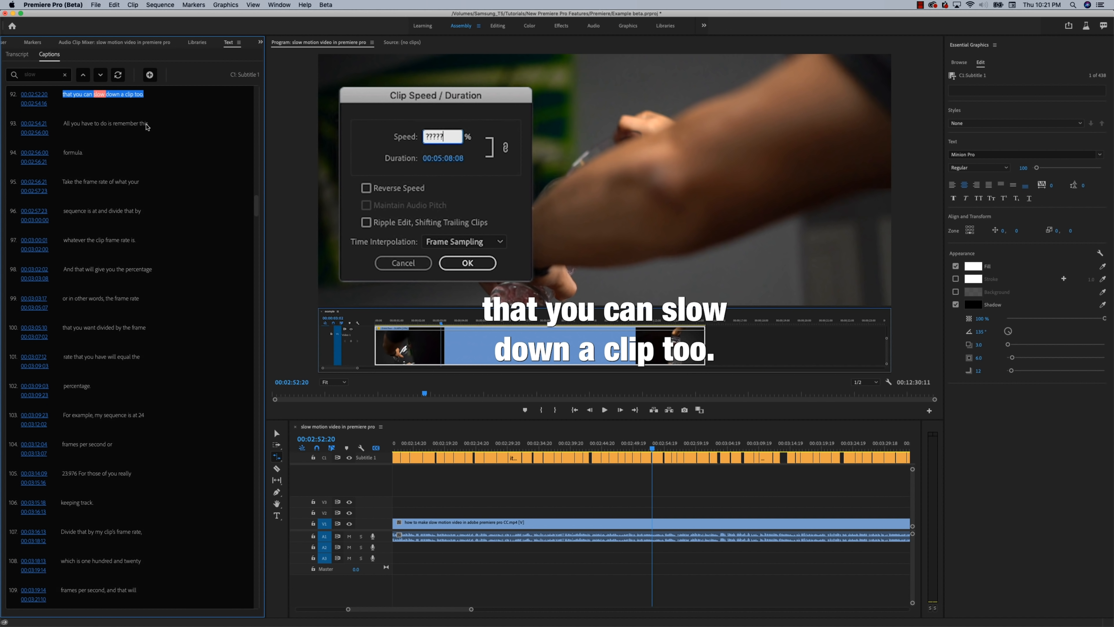
mouse_move(617, 419)
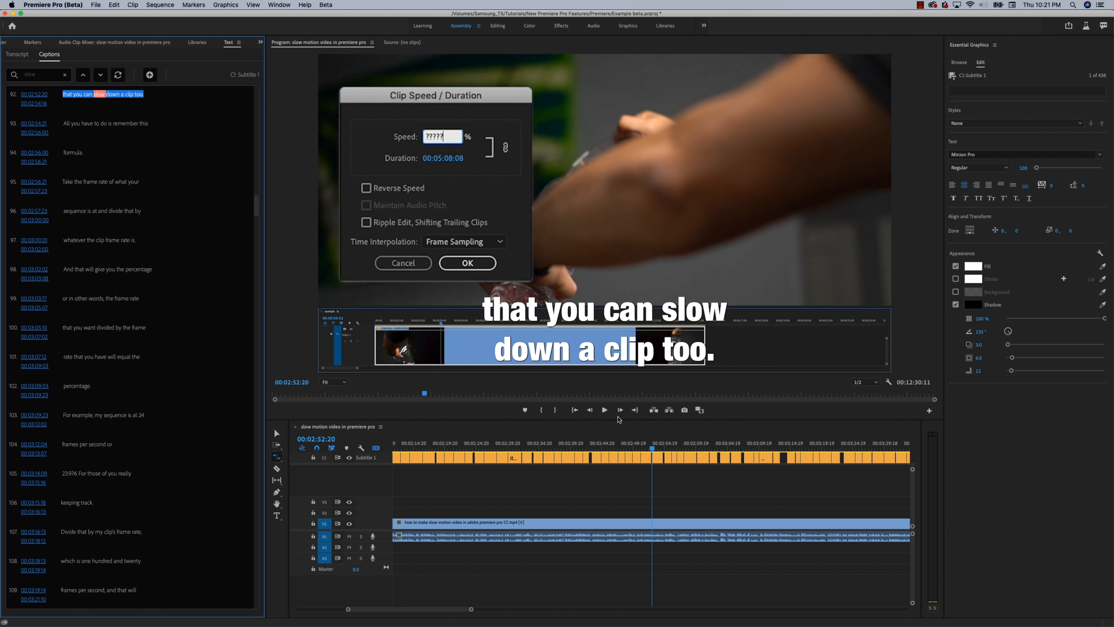
left_click(17, 55)
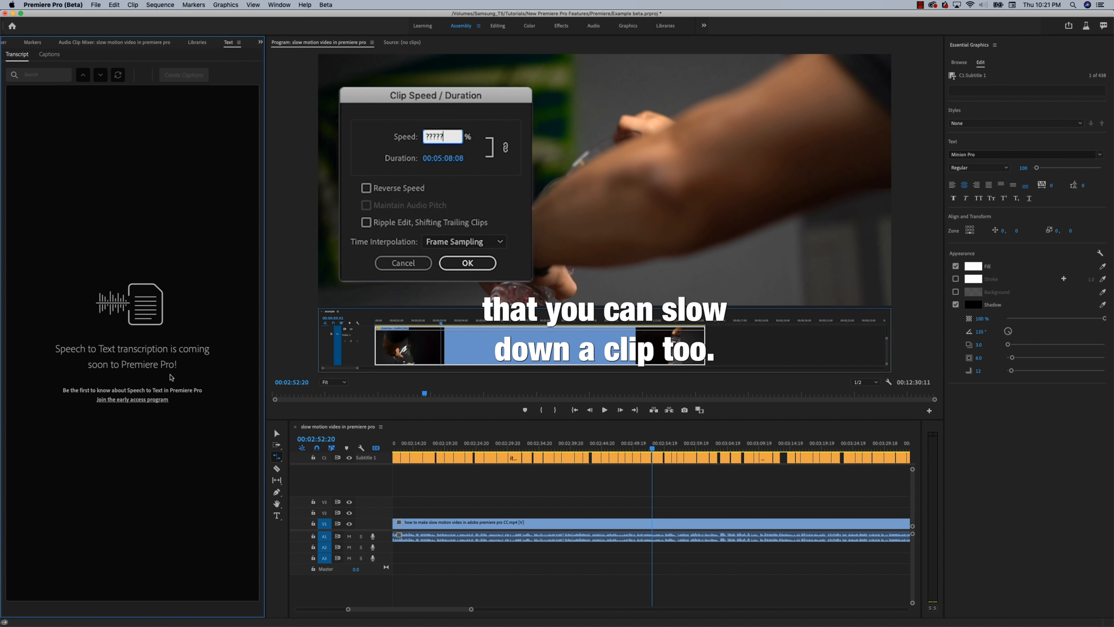
mouse_move(136, 406)
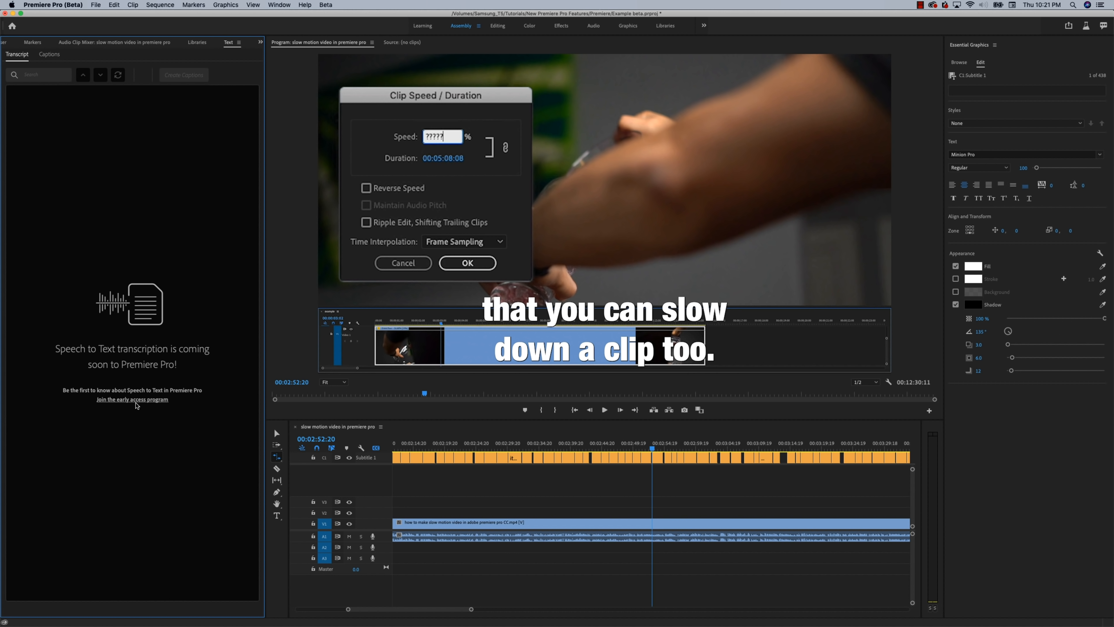
mouse_move(136, 406)
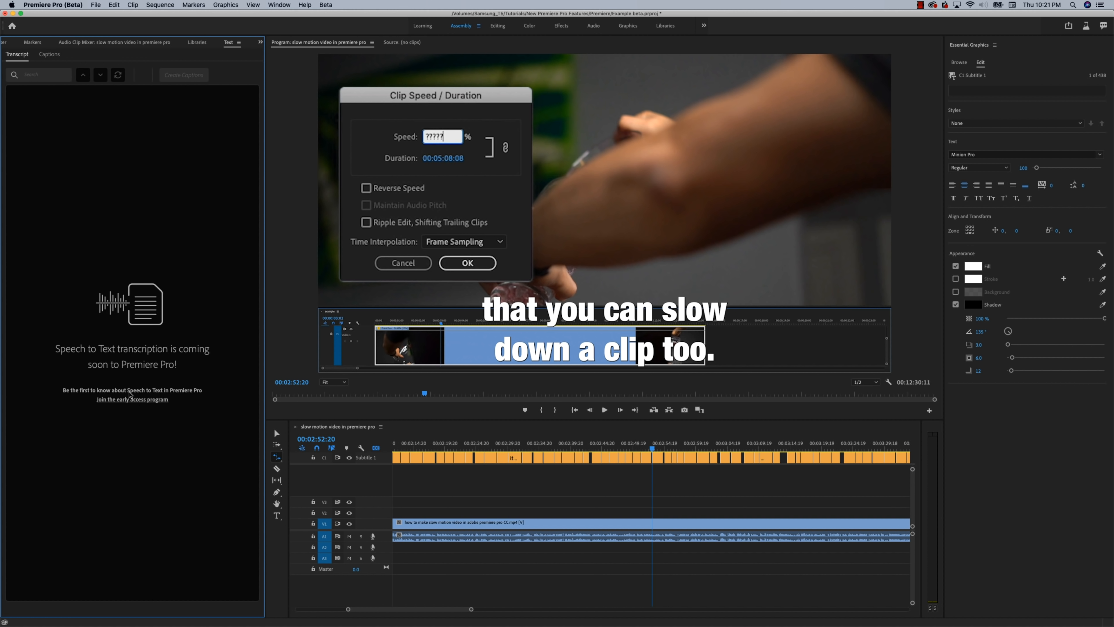